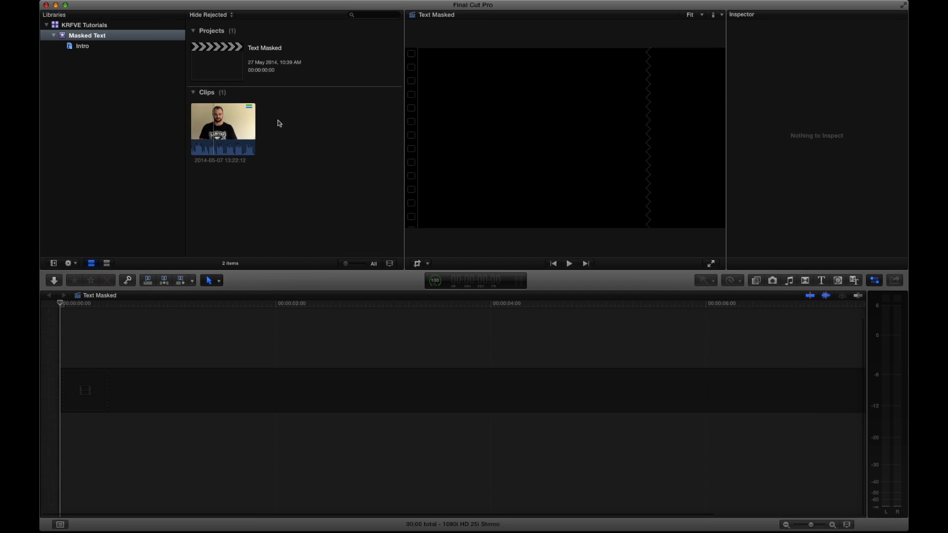
- Append the presenter clip, duplicate it above, disable the lower copy and show the video effects
key("e")
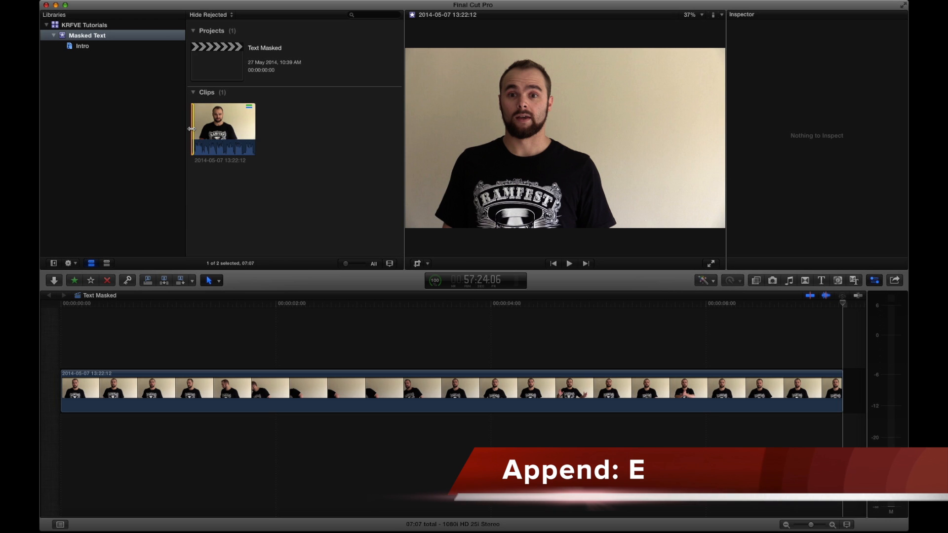
key("e")
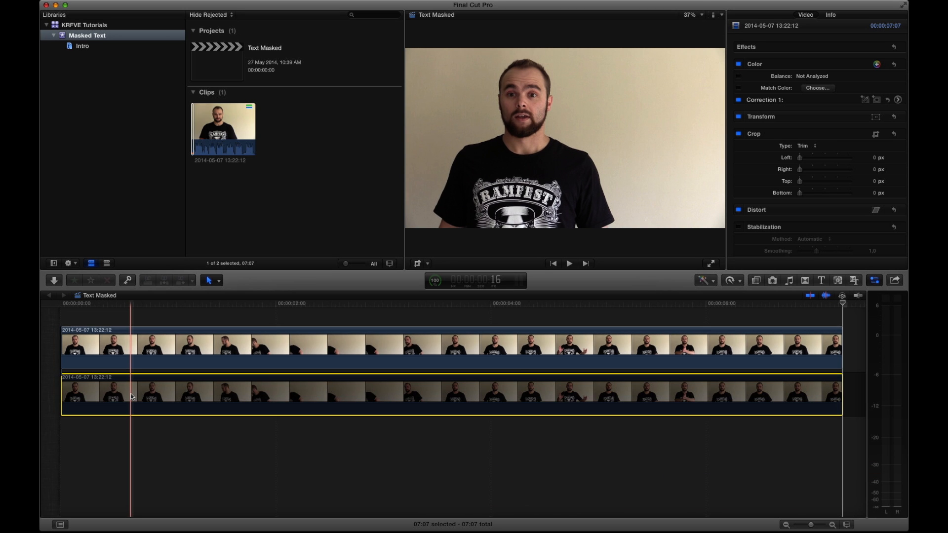
key("v")
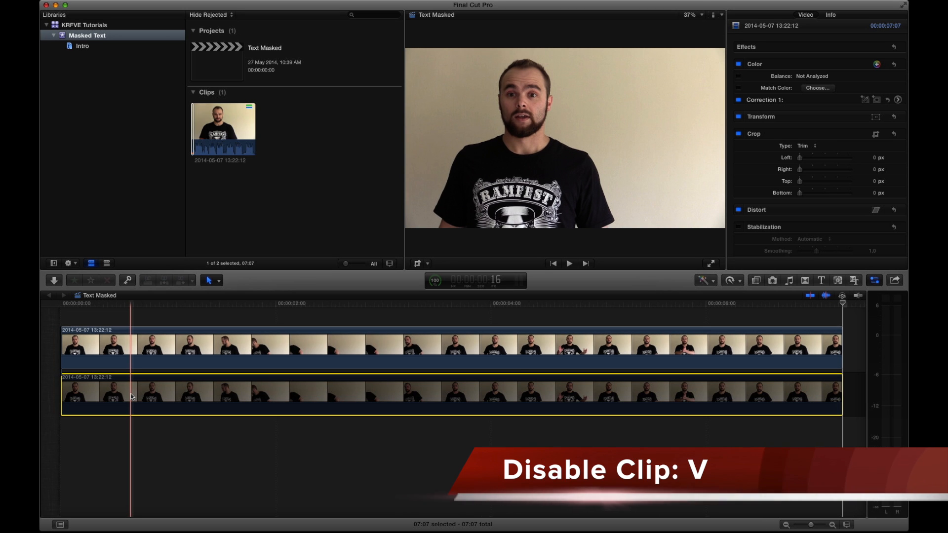
key("cmd+5")
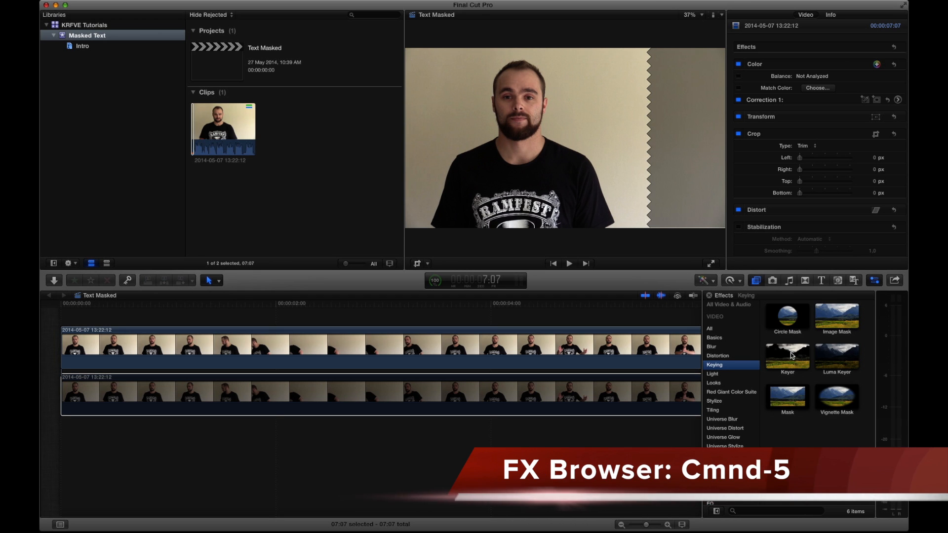
- Apply the Luma Keyer from the Keying category to the upper presenter clip
left_click(836, 355)
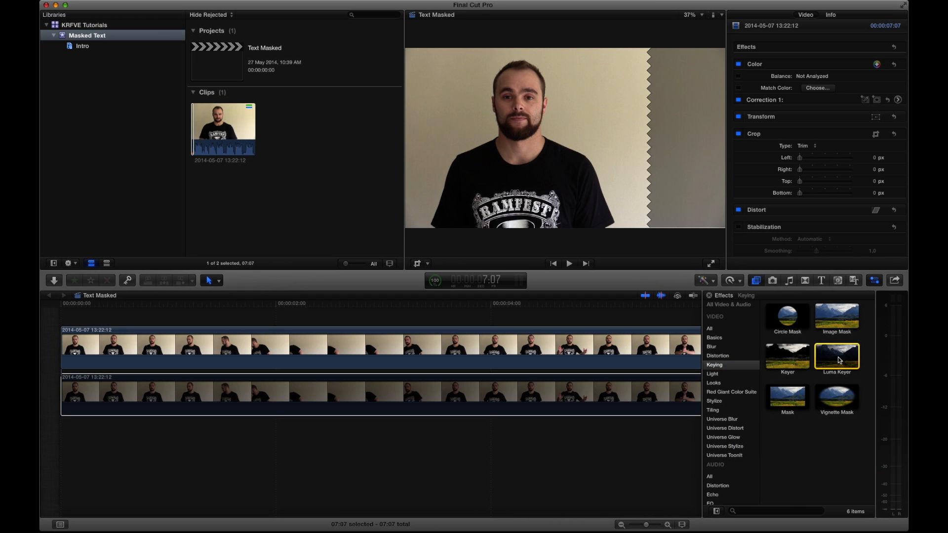
left_click_drag(837, 356, 375, 365)
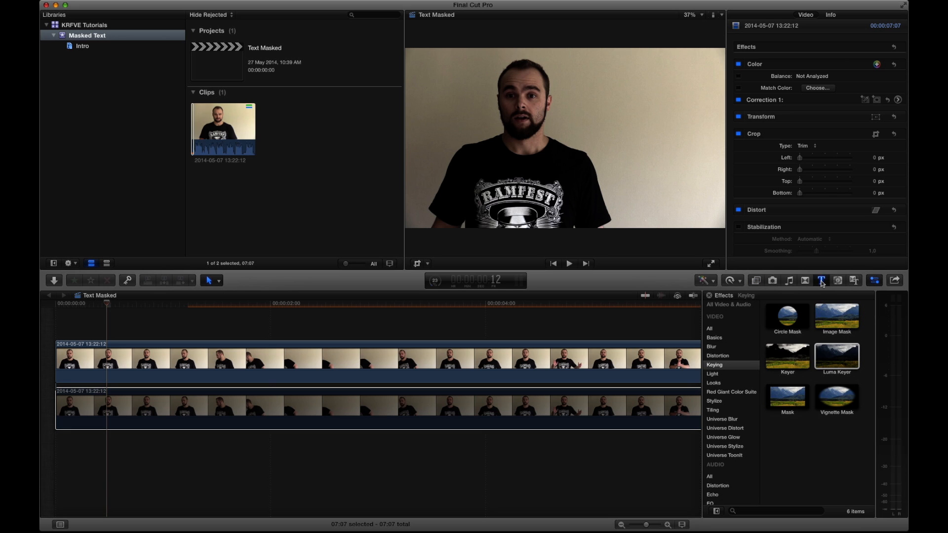
- Place a Basic Title reading Example Text between the clips, enlarge it and nudge it lower
left_click(820, 279)
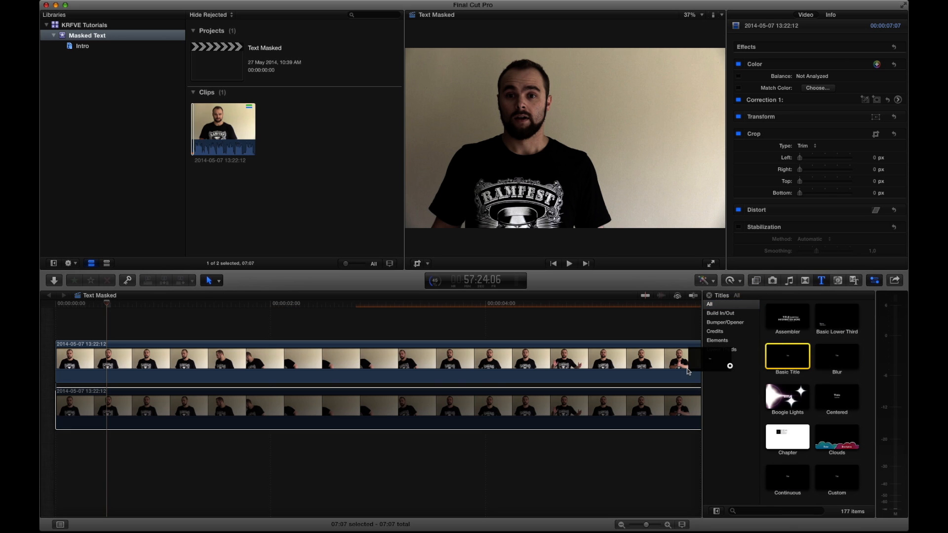
left_click_drag(787, 355, 169, 383)
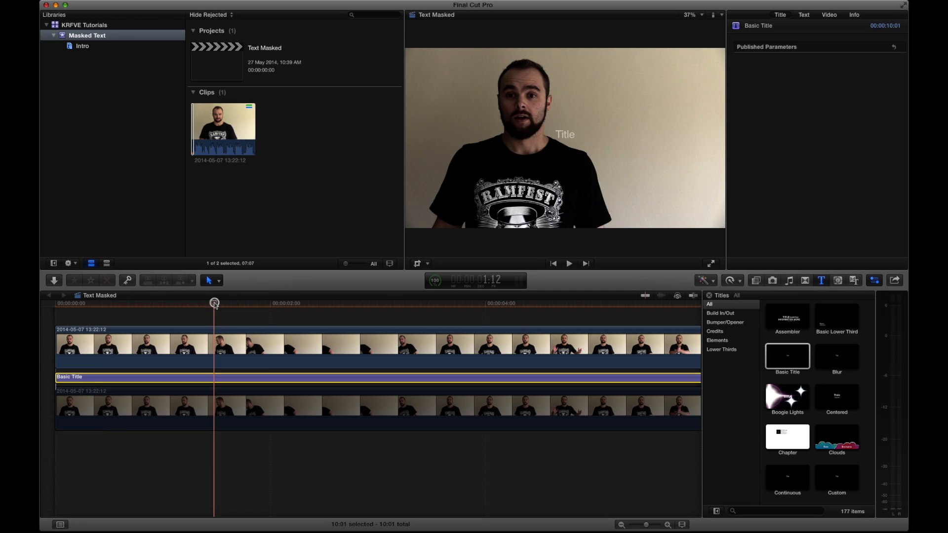
left_click(802, 15)
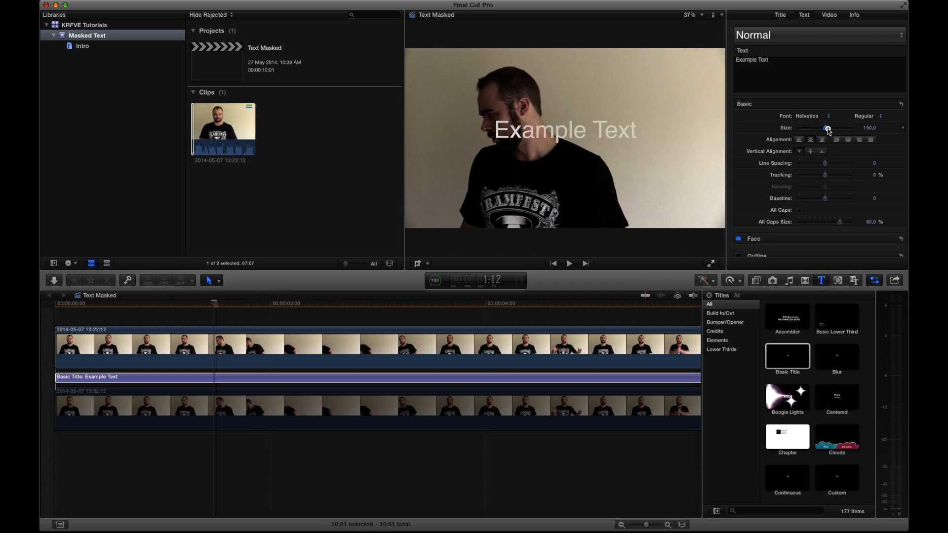
left_click_drag(826, 127, 829, 127)
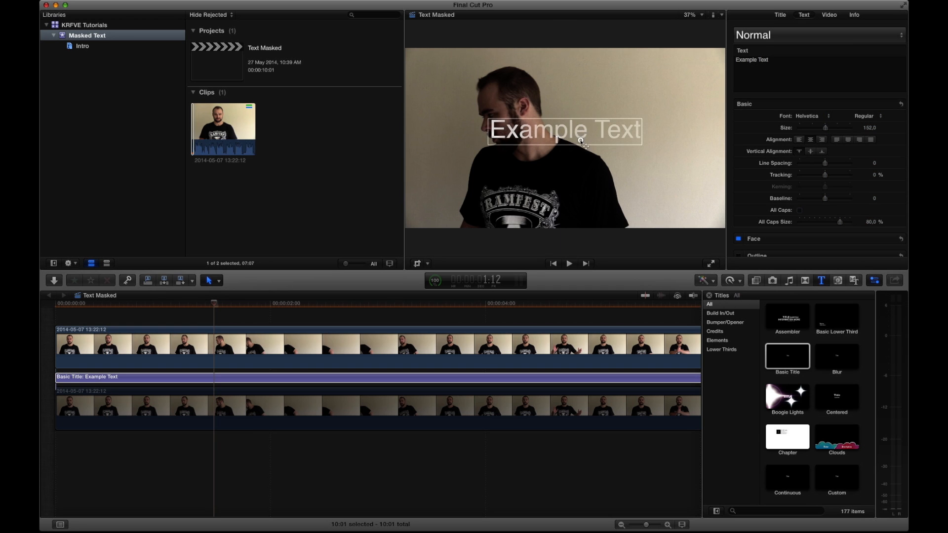
left_click_drag(564, 129, 564, 150)
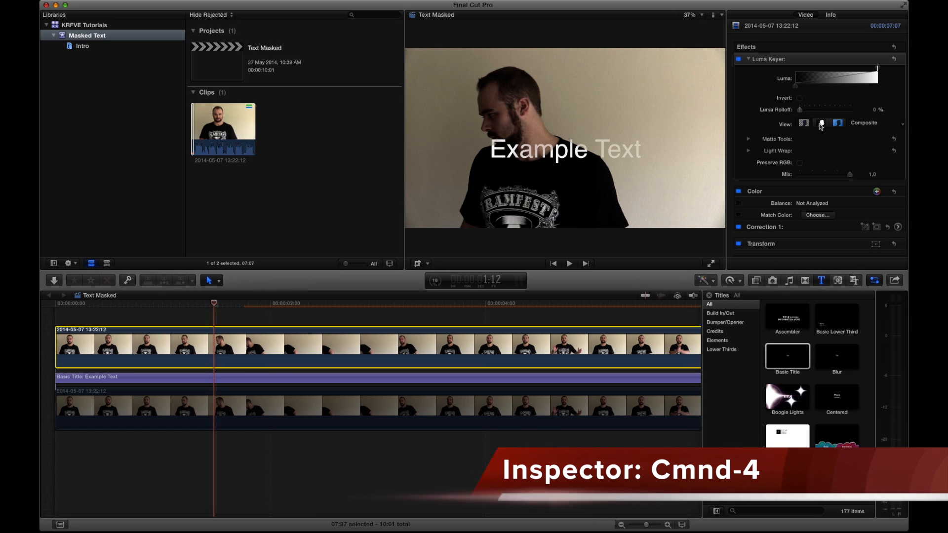
- Set the upper clip's Luma Keyer View to Matte and enable Invert
left_click(821, 125)
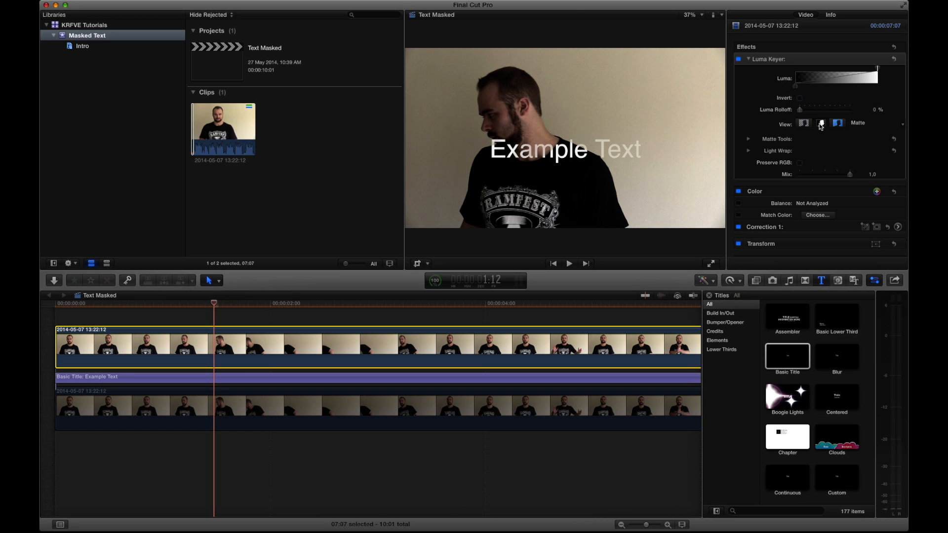
left_click(820, 123)
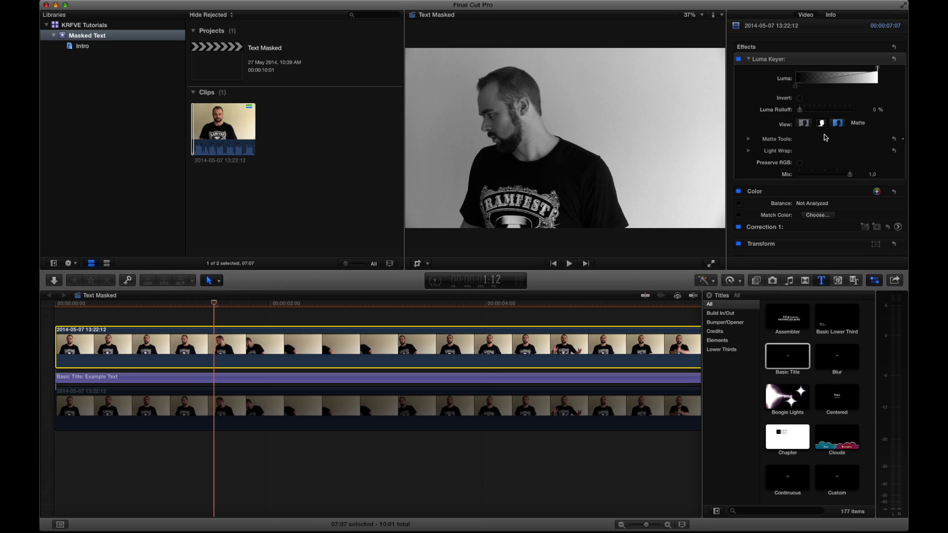
left_click(798, 98)
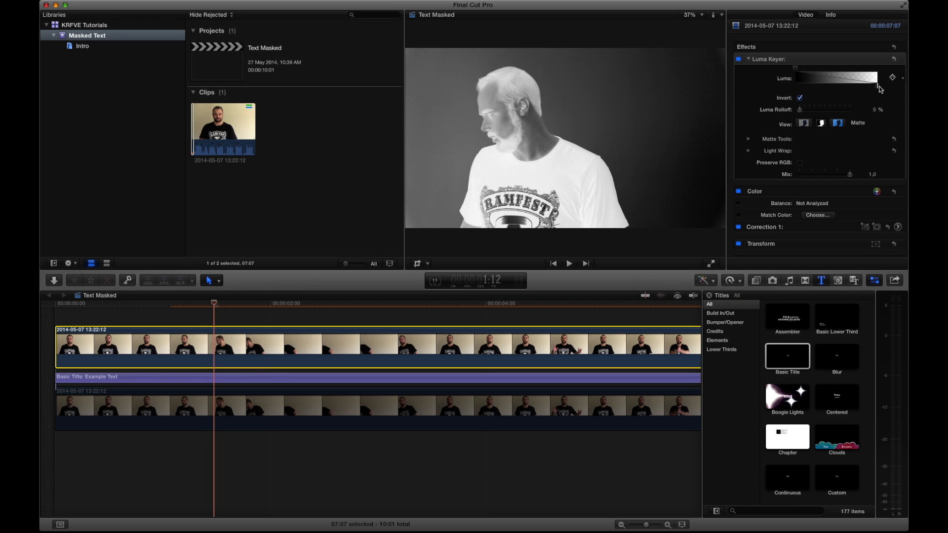
- Tighten the luma range so the background is black and the presenter solid white, then view the Composite
left_click_drag(877, 82, 846, 88)
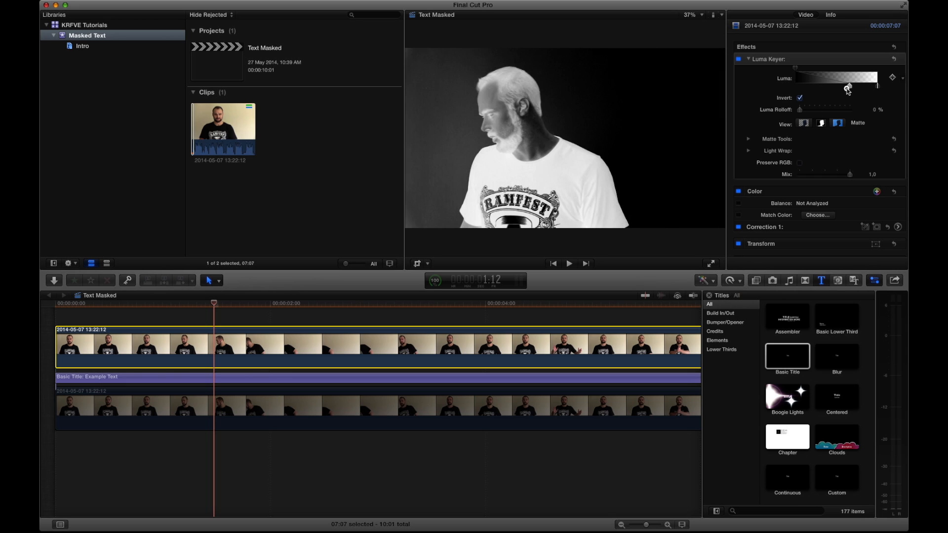
left_click_drag(846, 88, 840, 88)
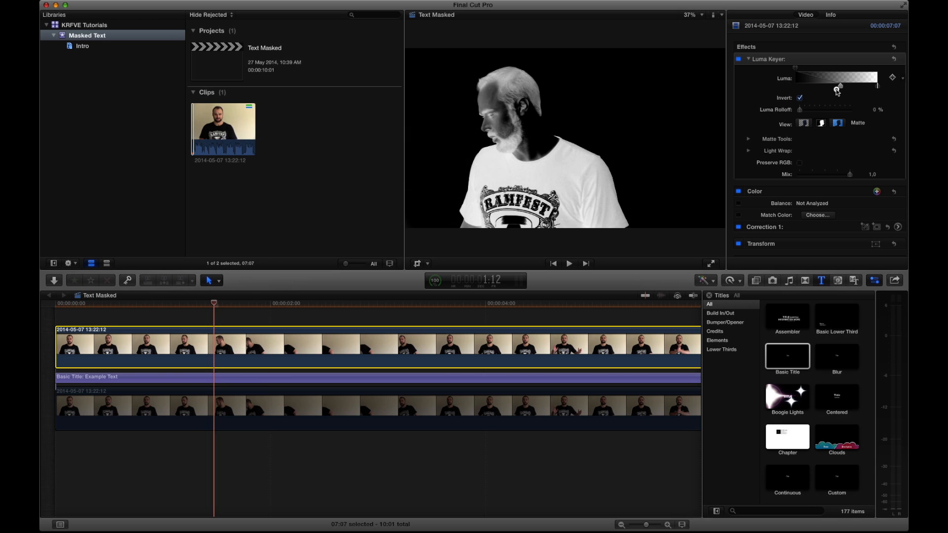
left_click_drag(839, 88, 828, 88)
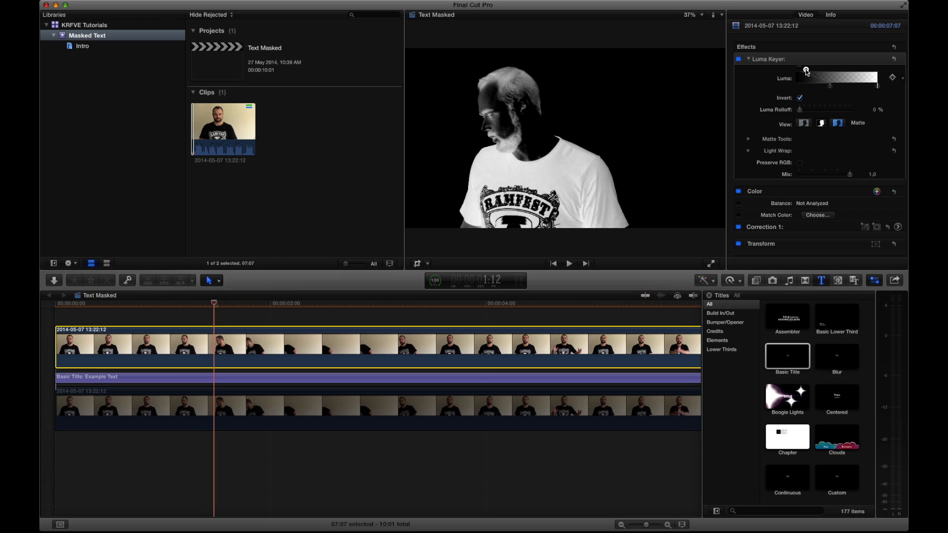
left_click_drag(806, 72, 812, 71)
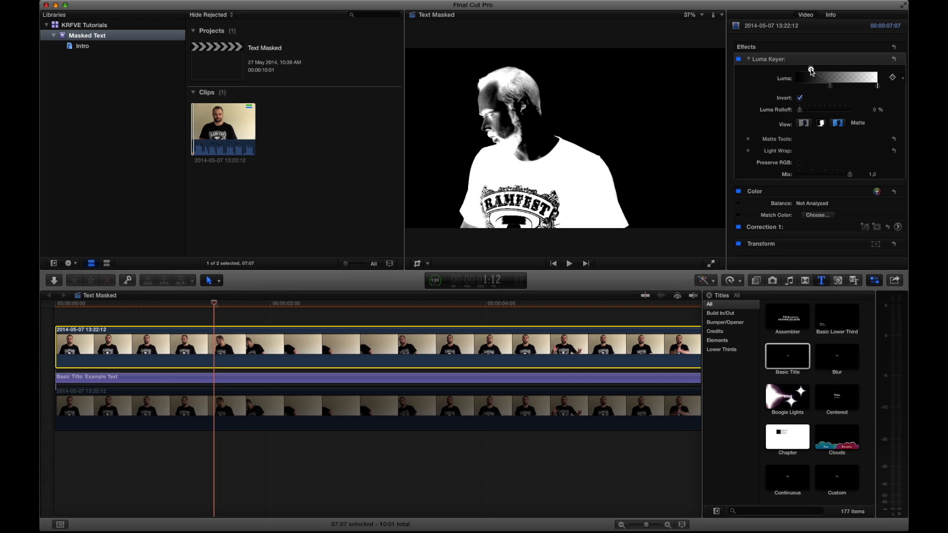
left_click_drag(810, 71, 817, 71)
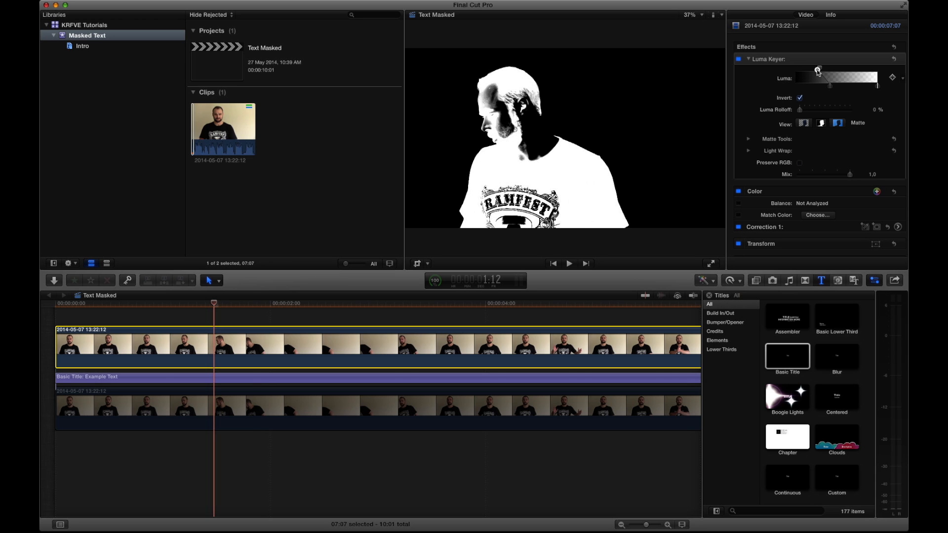
left_click(804, 124)
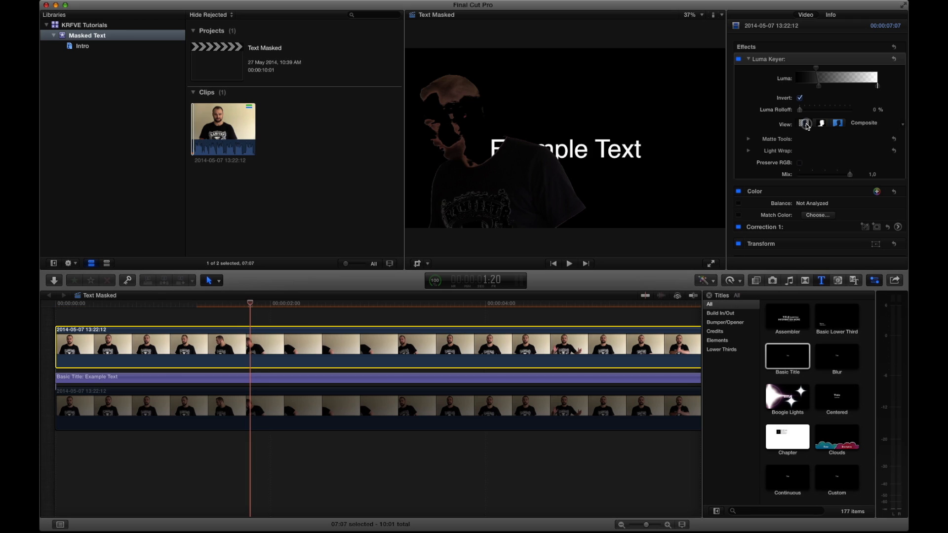